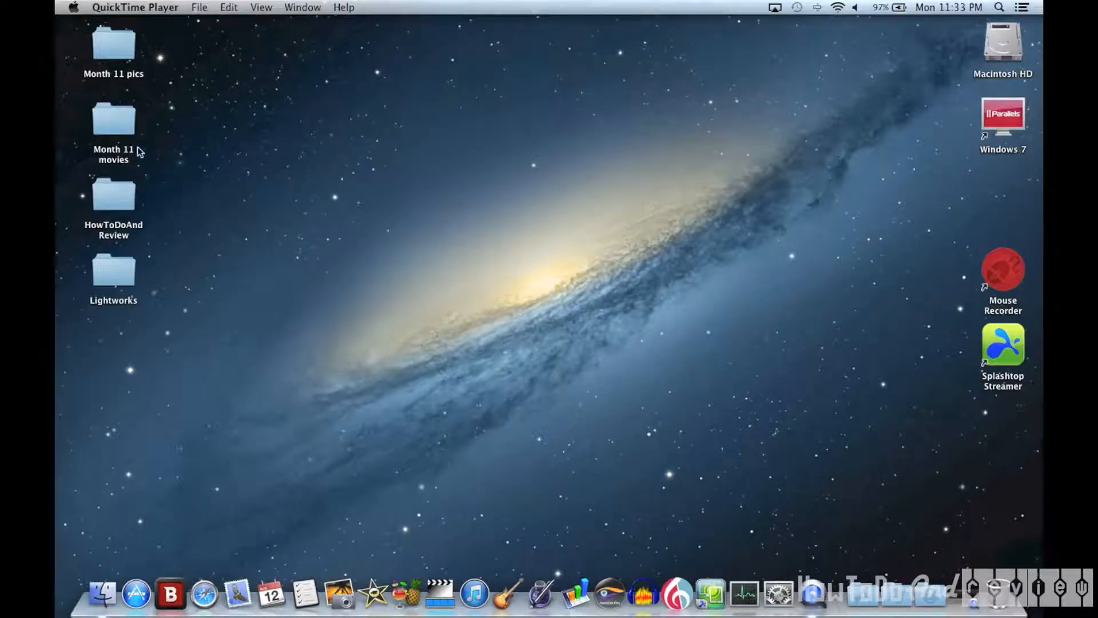
pyautogui.moveTo(131, 136)
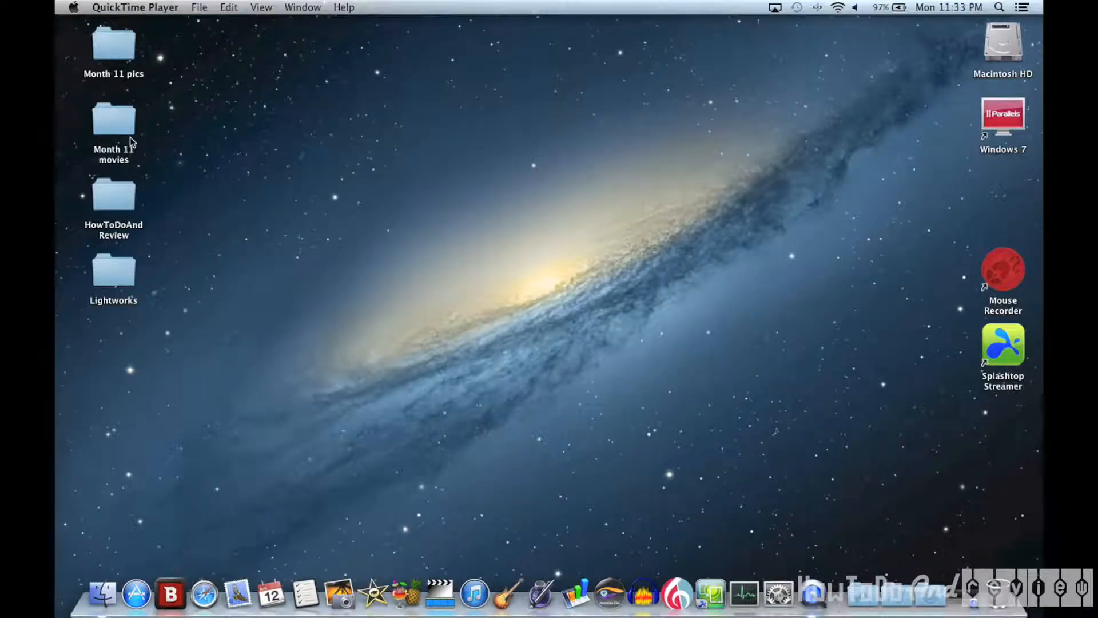
# - Open the Month 11 movies folder from the desktop to list its video files
pyautogui.click(113, 118)
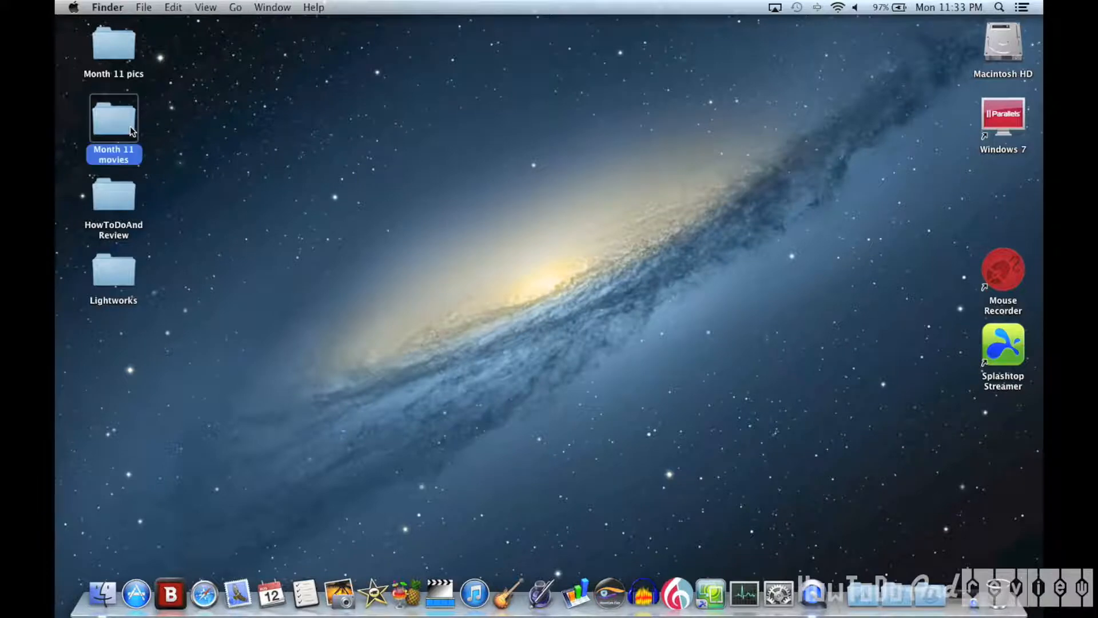
pyautogui.doubleClick(113, 116)
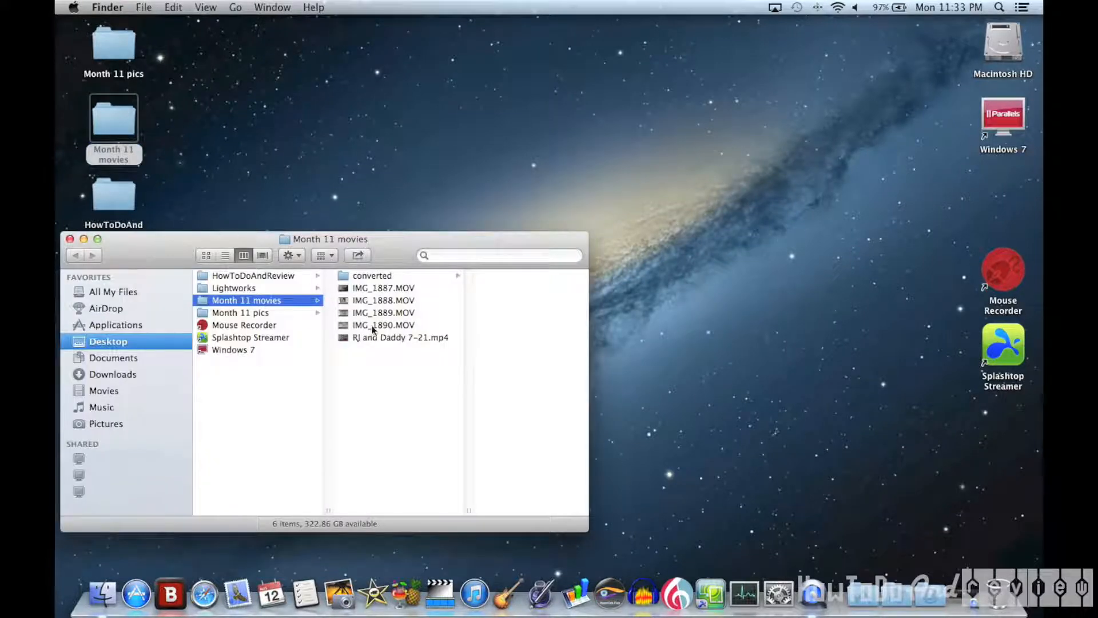
# - View IMG_1890.MOV's Get Info to confirm its 109.8 MB size, then dismiss it
pyautogui.rightClick(383, 325)
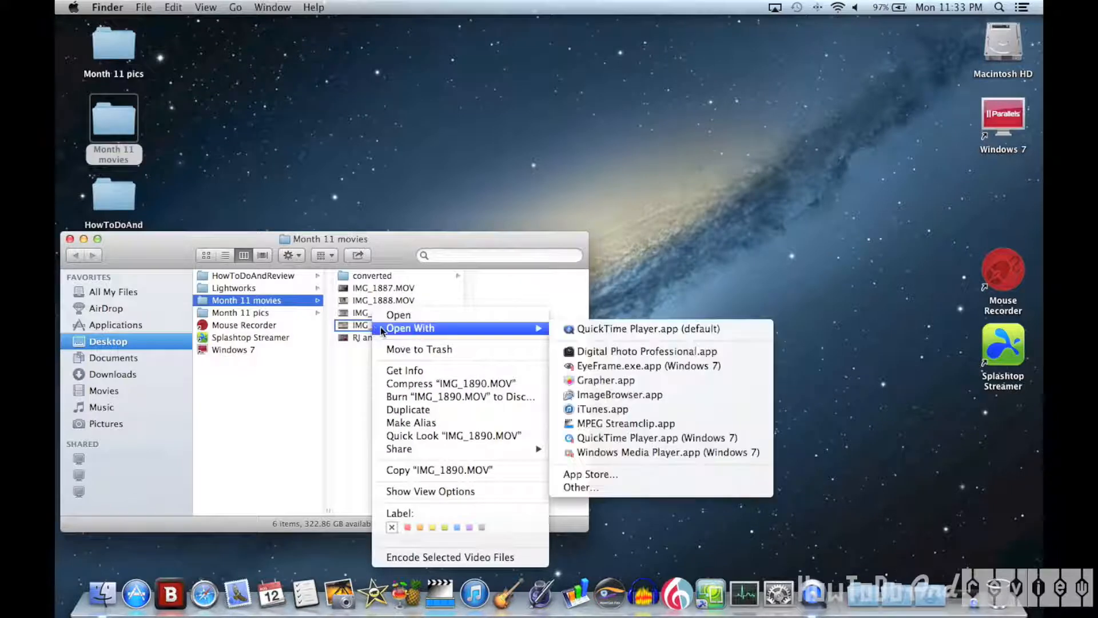
pyautogui.moveTo(405, 370)
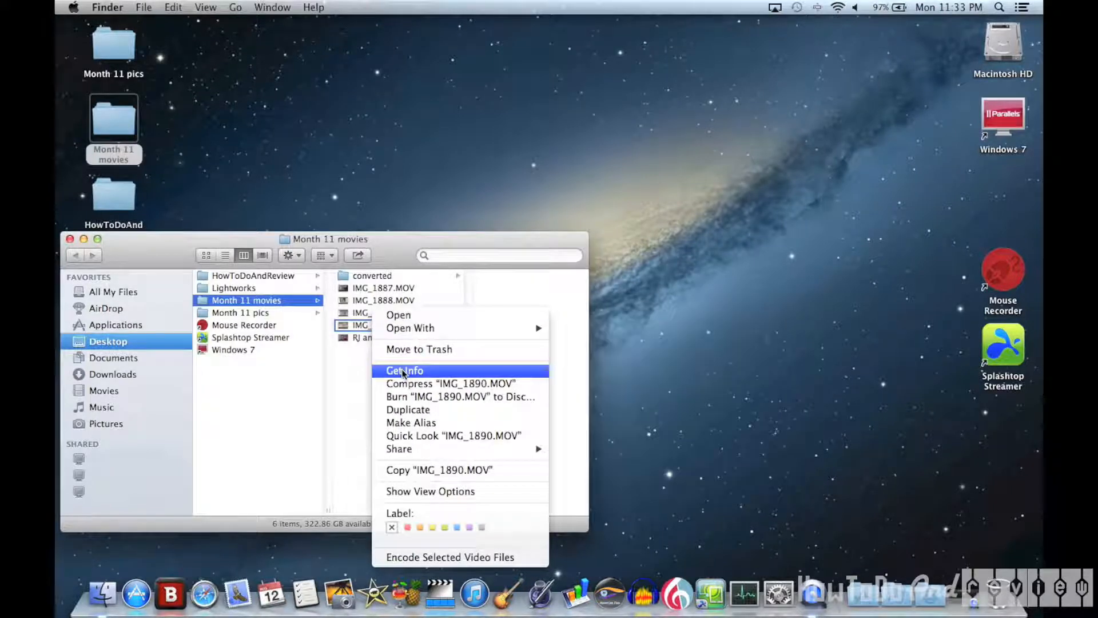
pyautogui.click(404, 369)
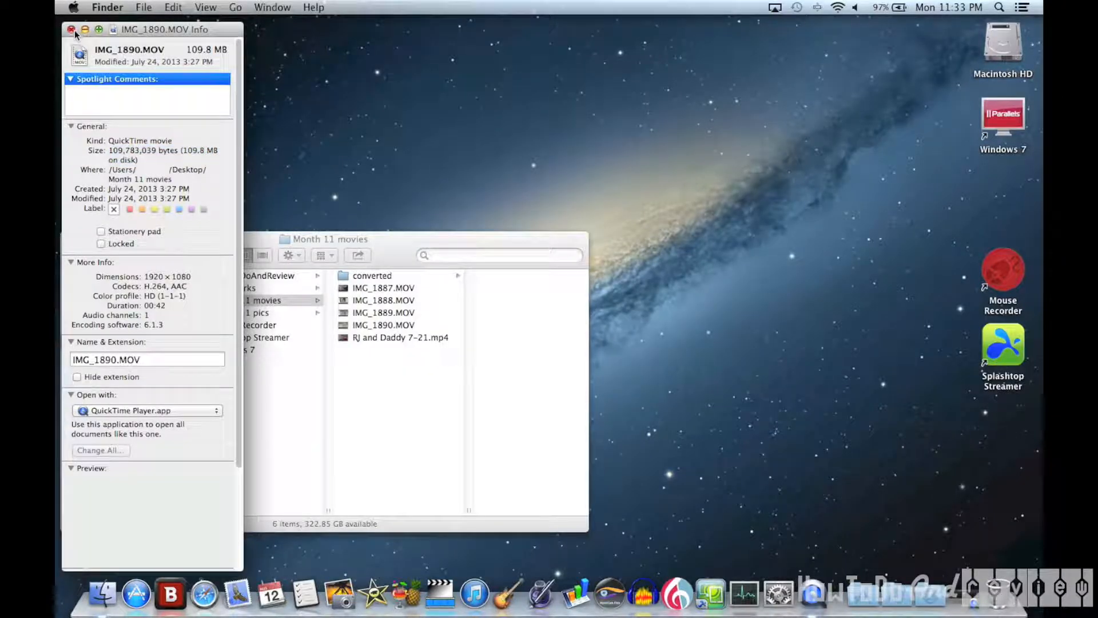
pyautogui.click(74, 29)
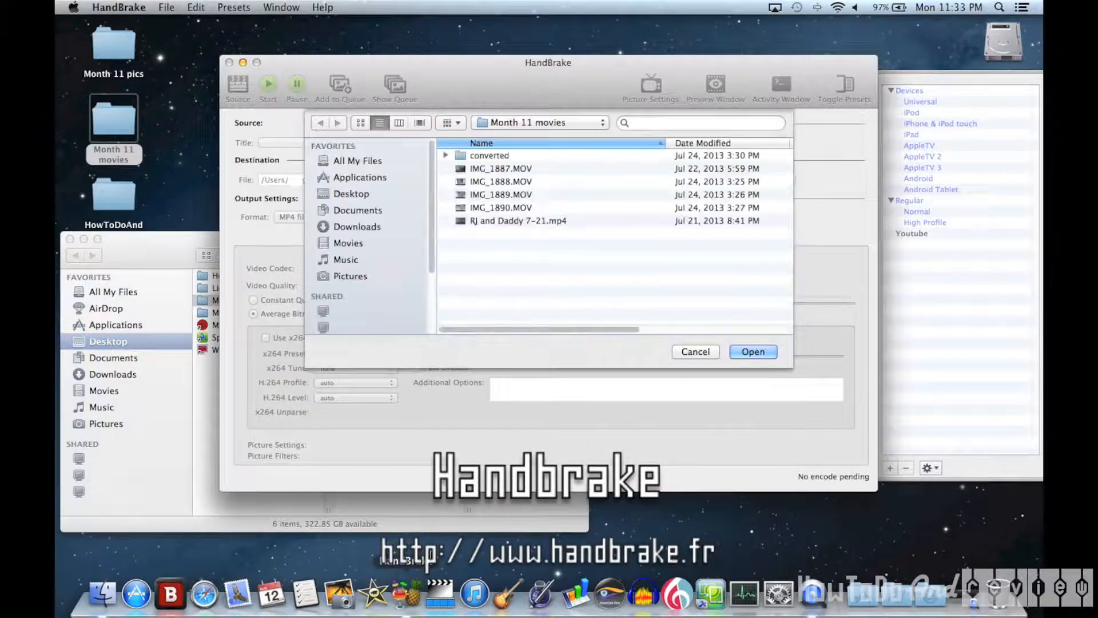
# - Load IMG_1890.MOV into HandBrake as the source video
pyautogui.click(501, 207)
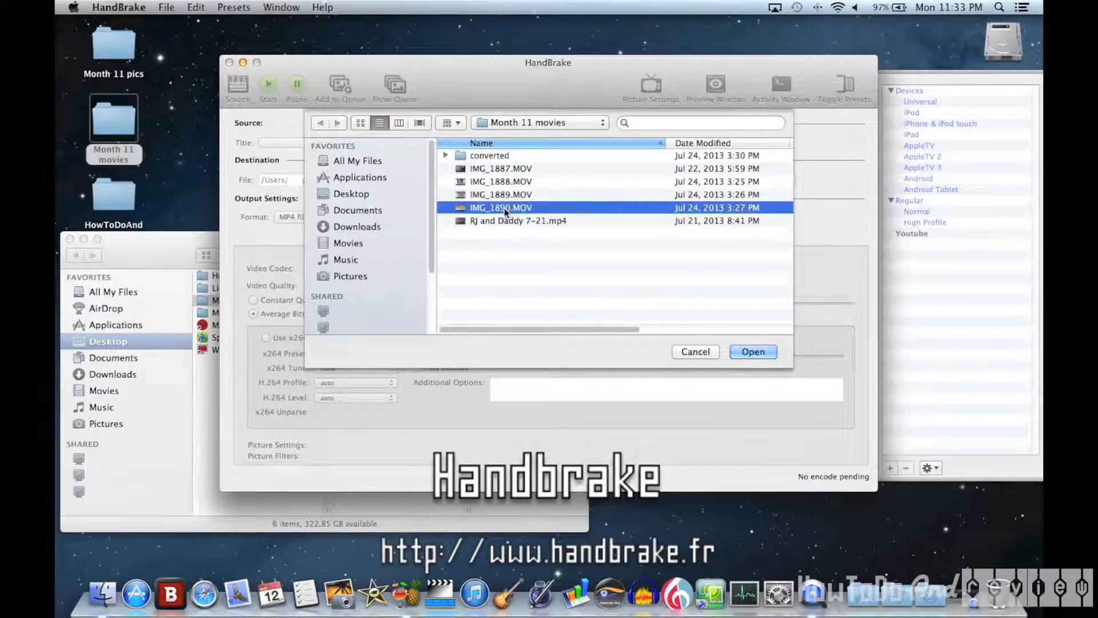
pyautogui.click(753, 351)
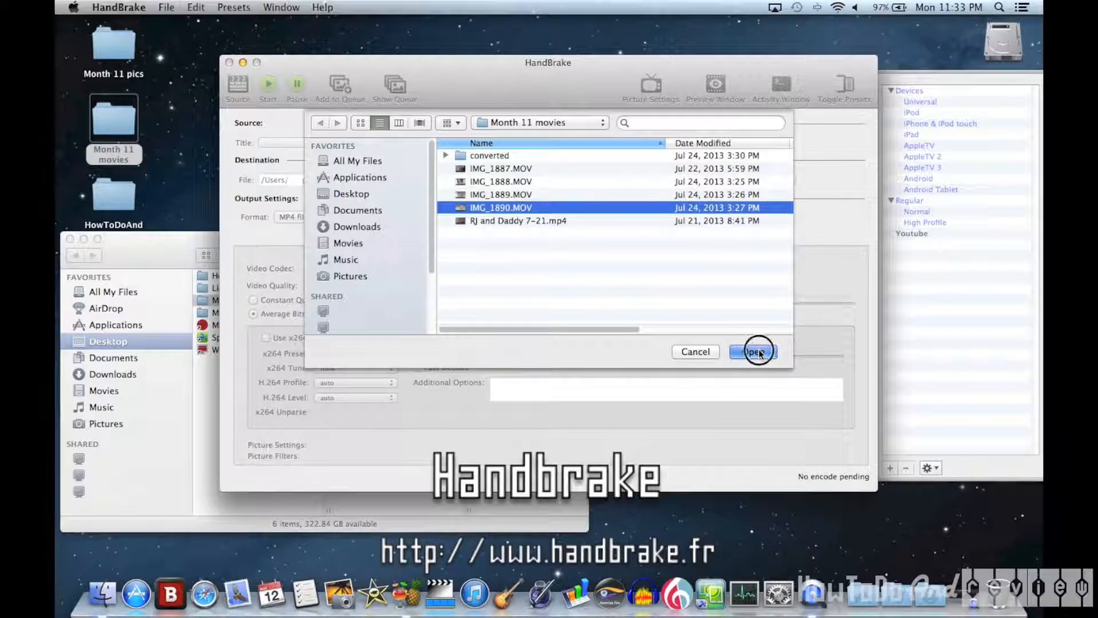
pyautogui.click(753, 351)
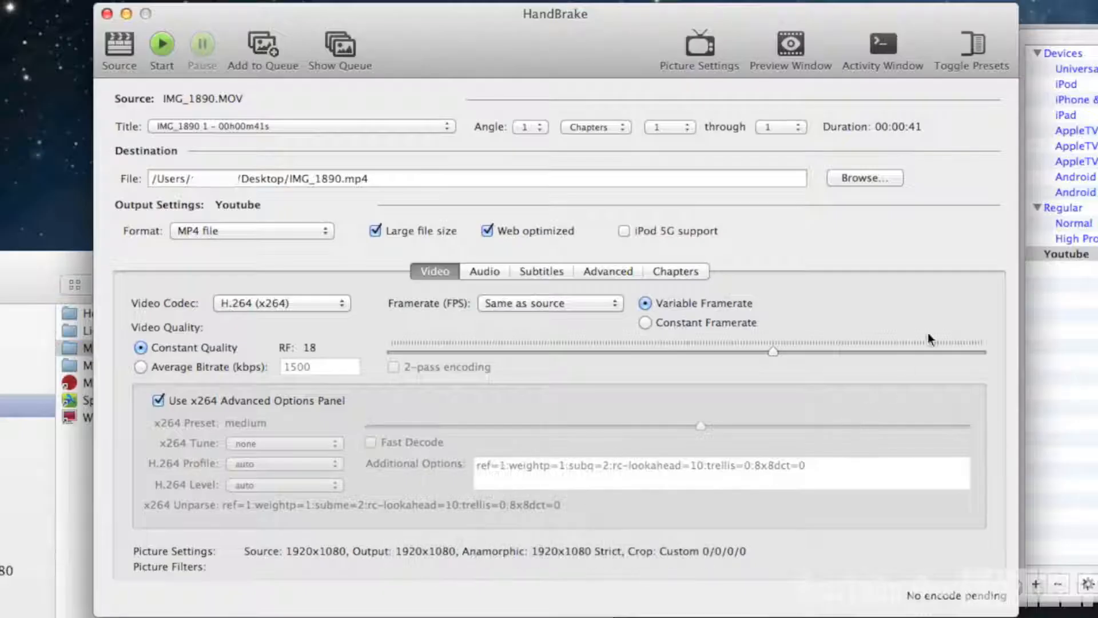
pyautogui.click(1067, 254)
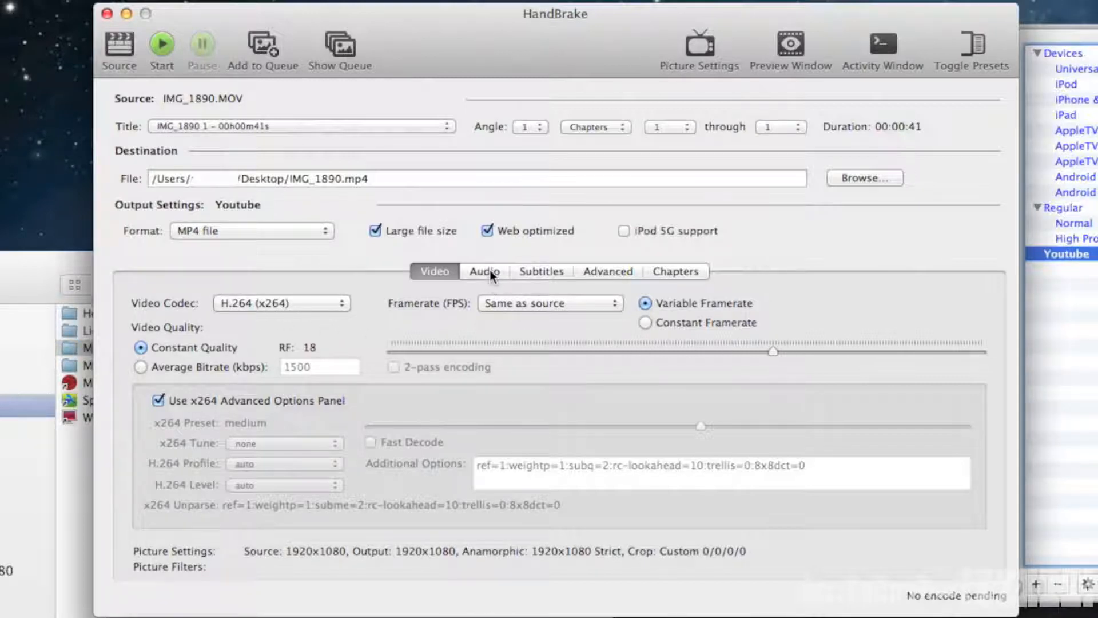
pyautogui.click(483, 271)
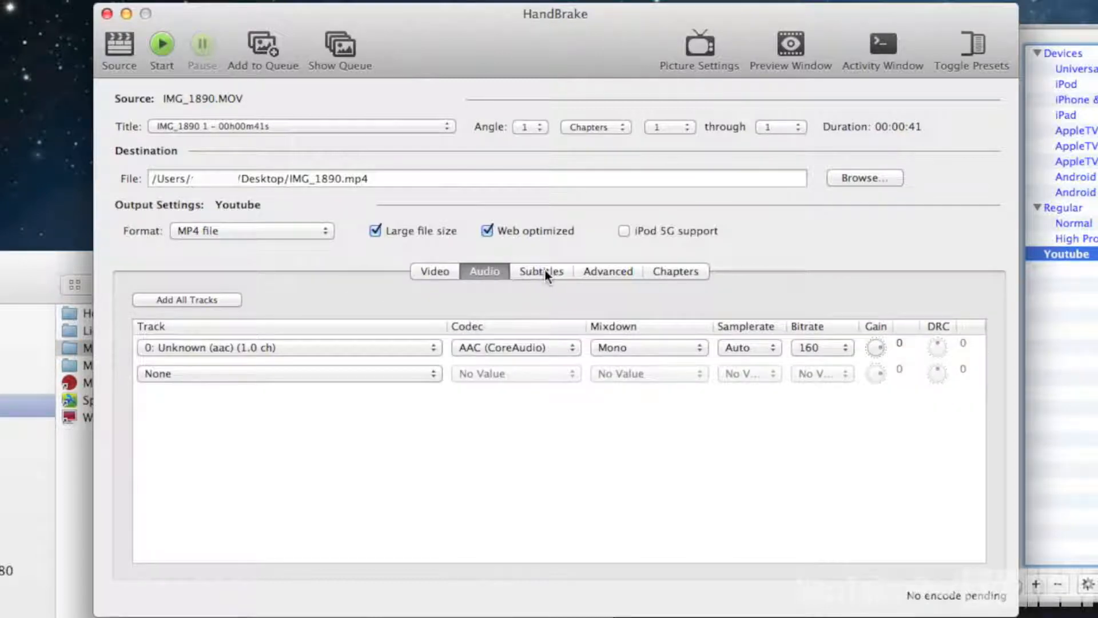
pyautogui.click(541, 271)
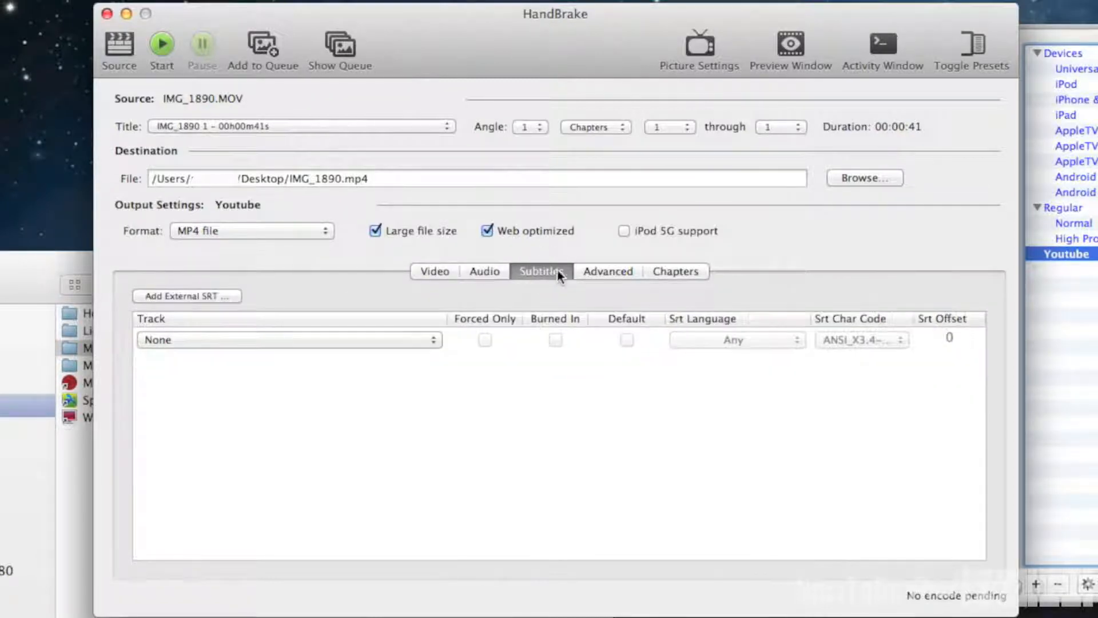
pyautogui.click(608, 271)
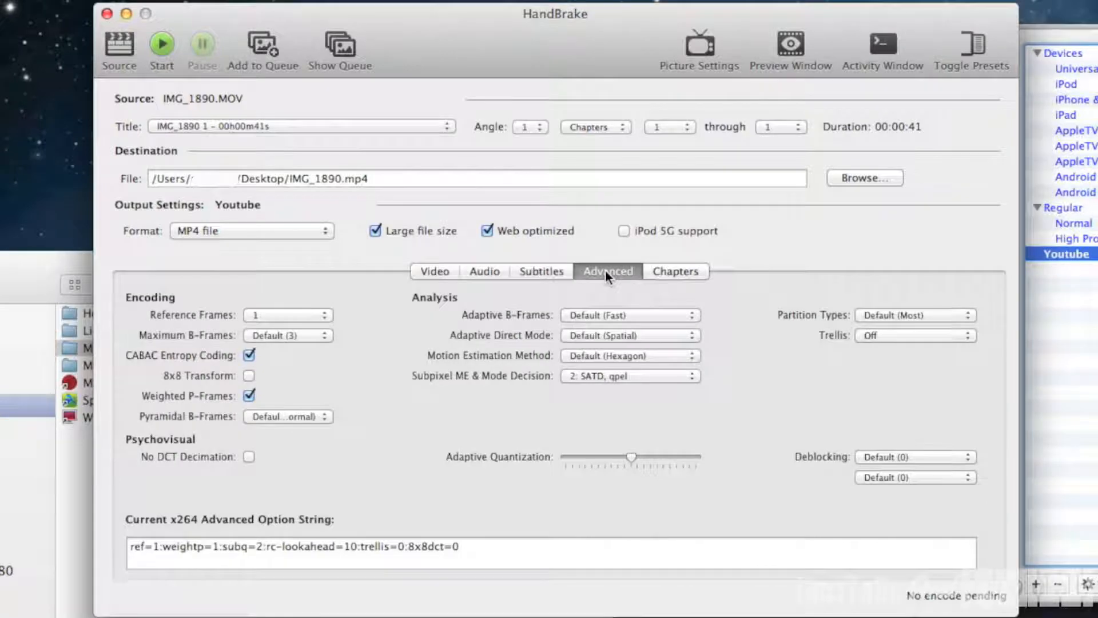
pyautogui.click(675, 271)
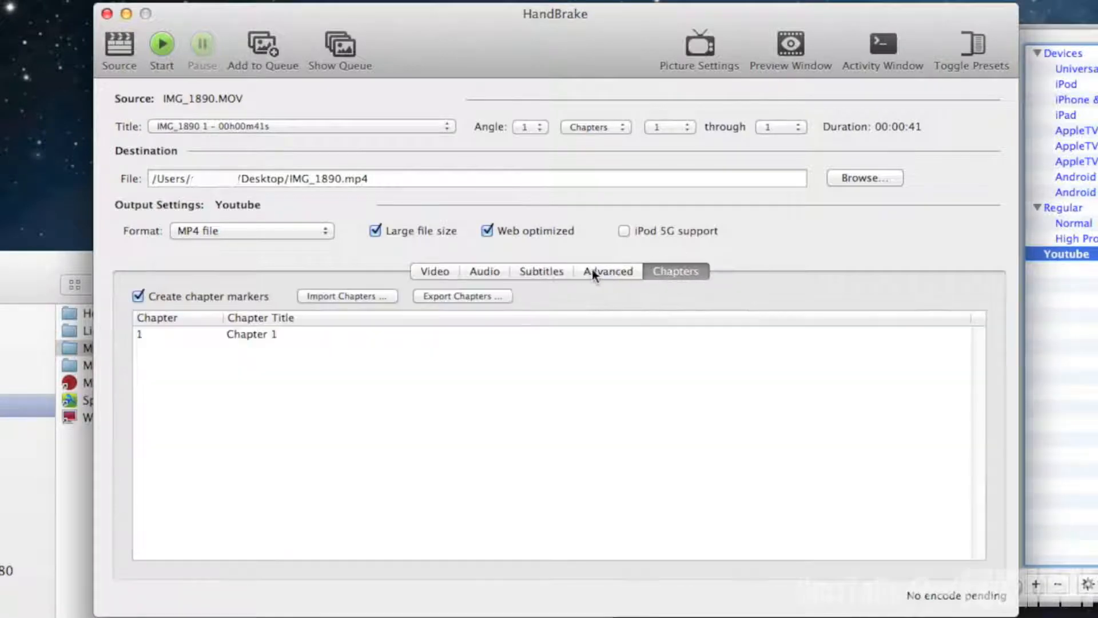
pyautogui.click(434, 271)
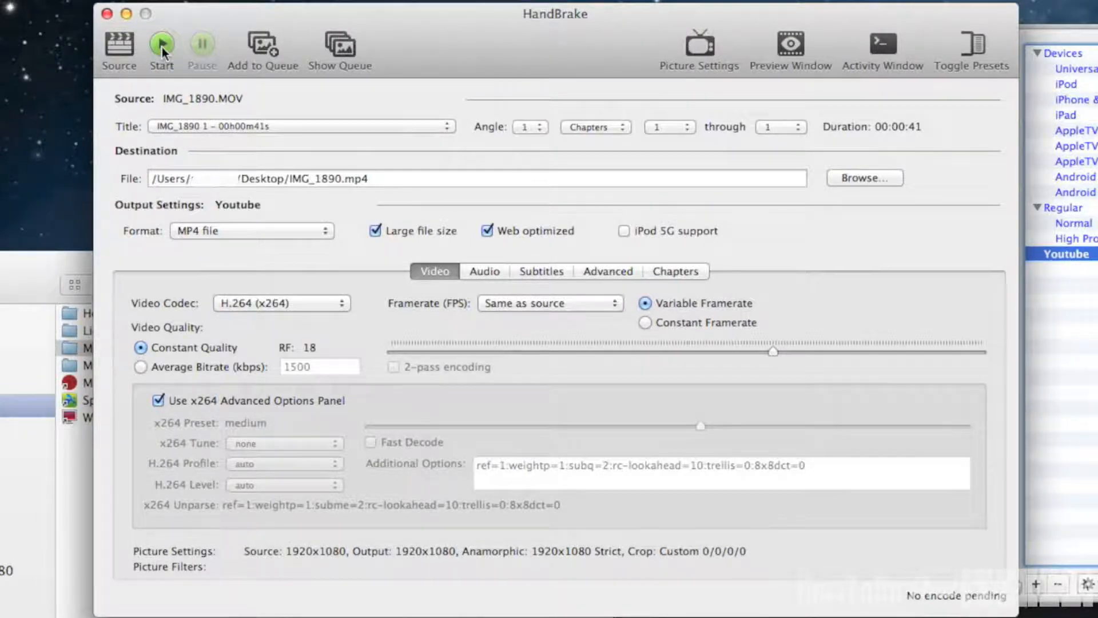
# - Run the encode to produce IMG_1890.mp4 on the Desktop and acknowledge the finished notice
pyautogui.click(160, 45)
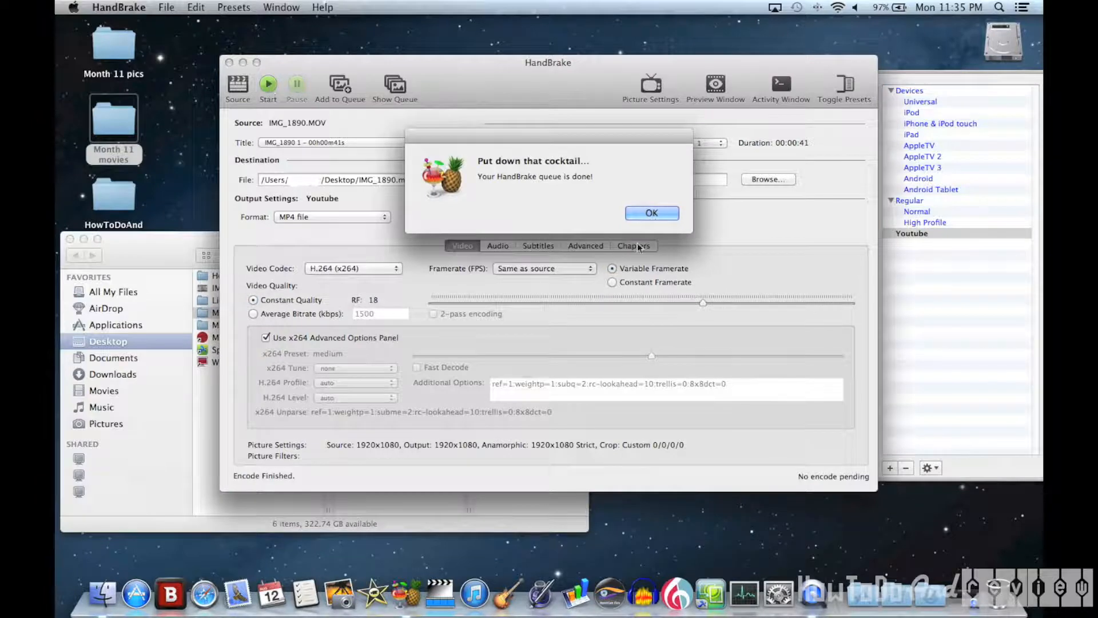
pyautogui.click(651, 213)
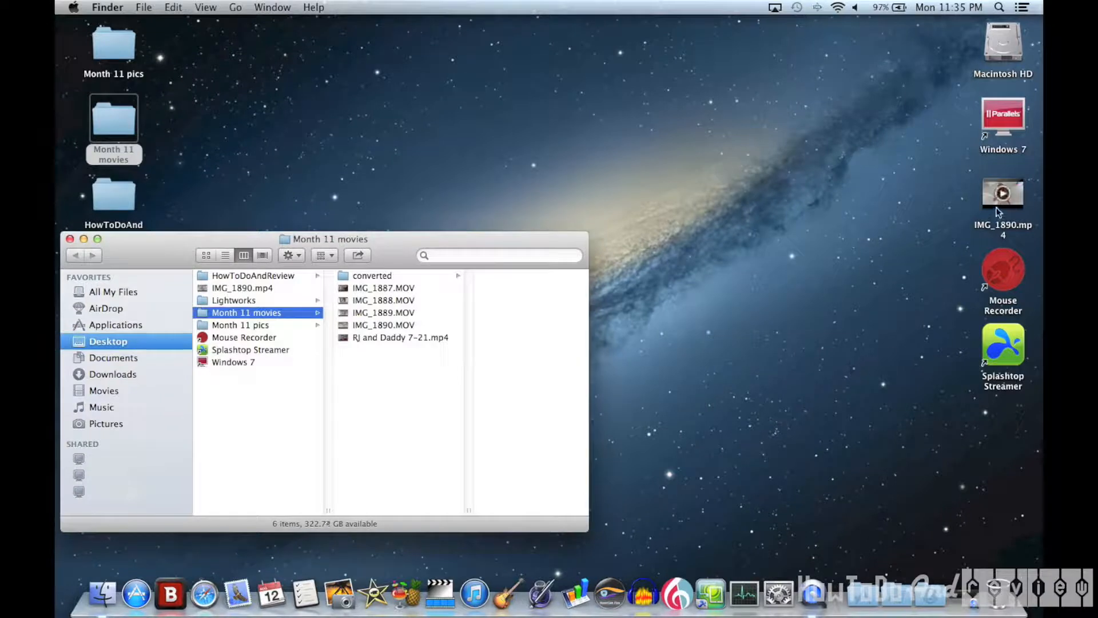
# - Show Get Info for the new IMG_1890.mp4, revealing its 56.4 MB size
pyautogui.rightClick(1002, 193)
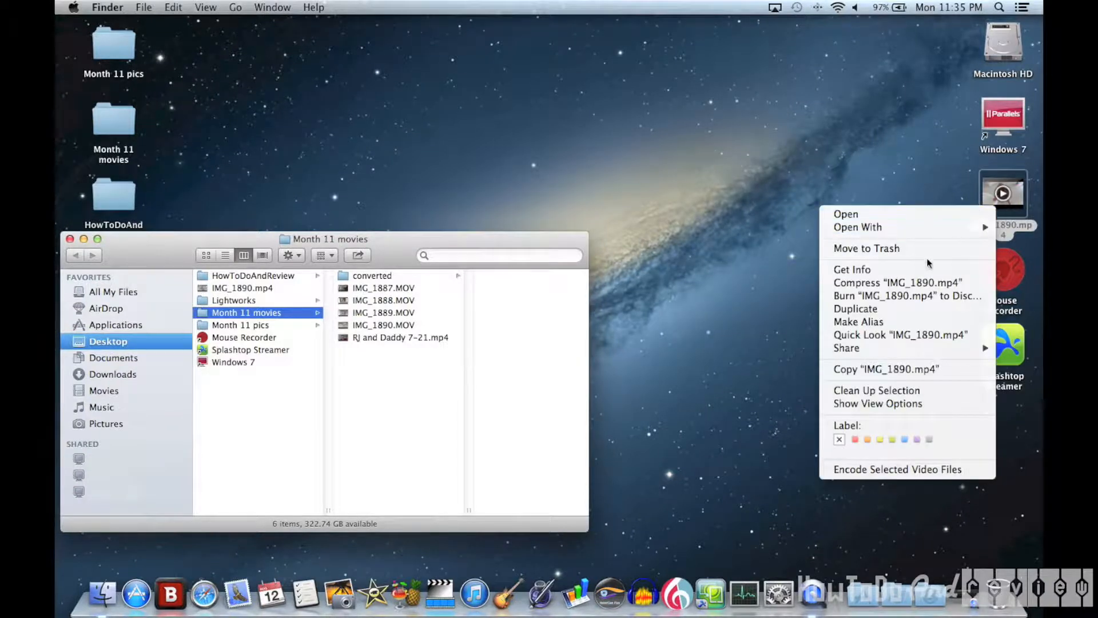
pyautogui.click(852, 269)
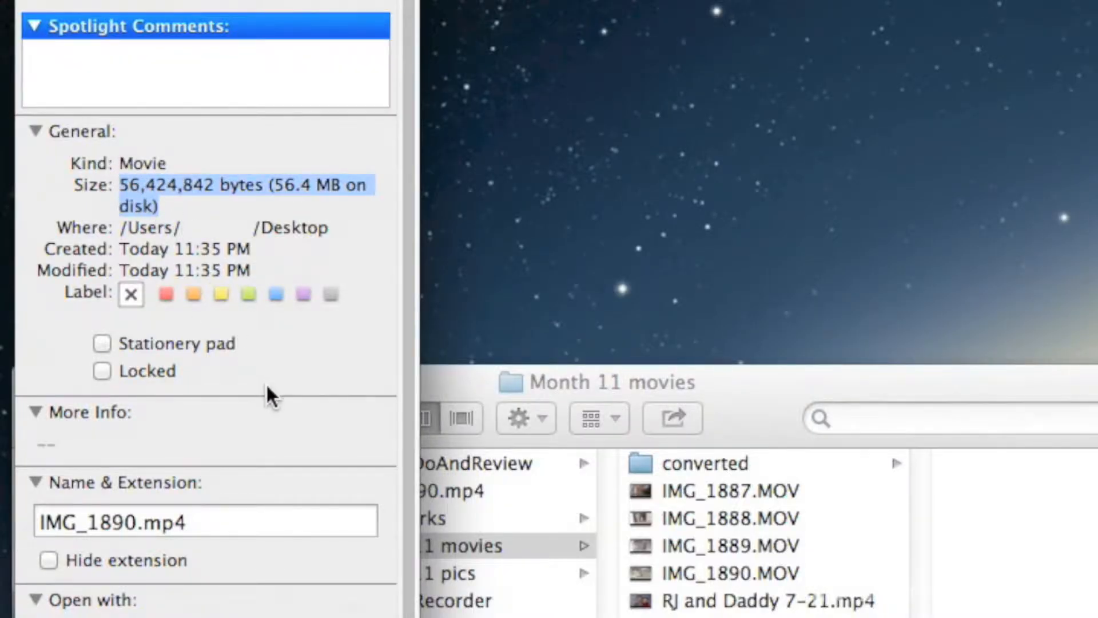
pyautogui.moveTo(282, 398)
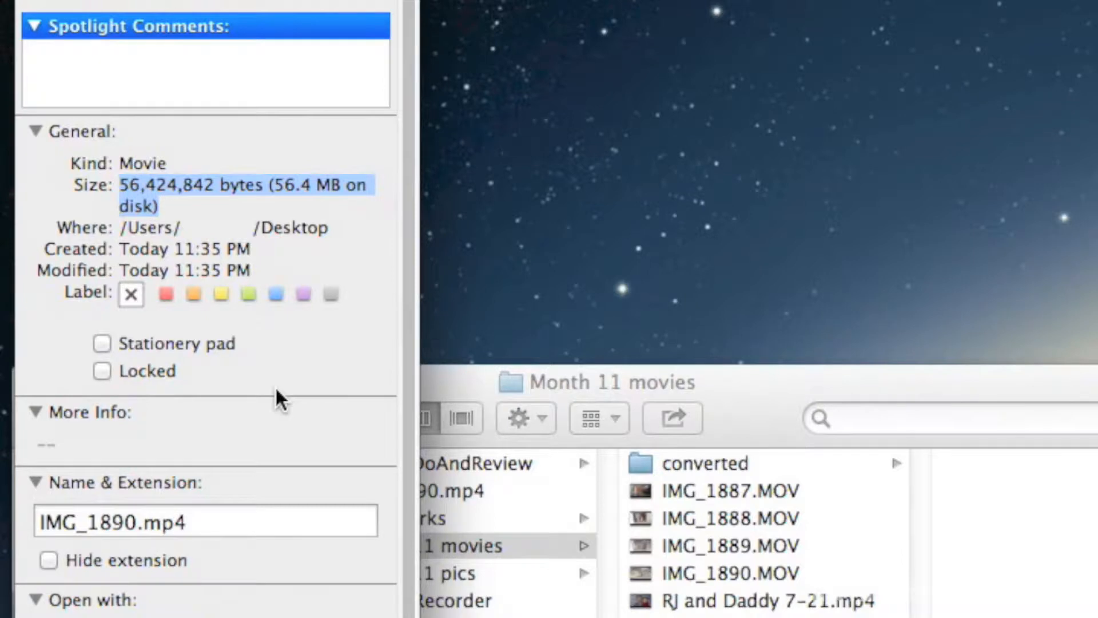